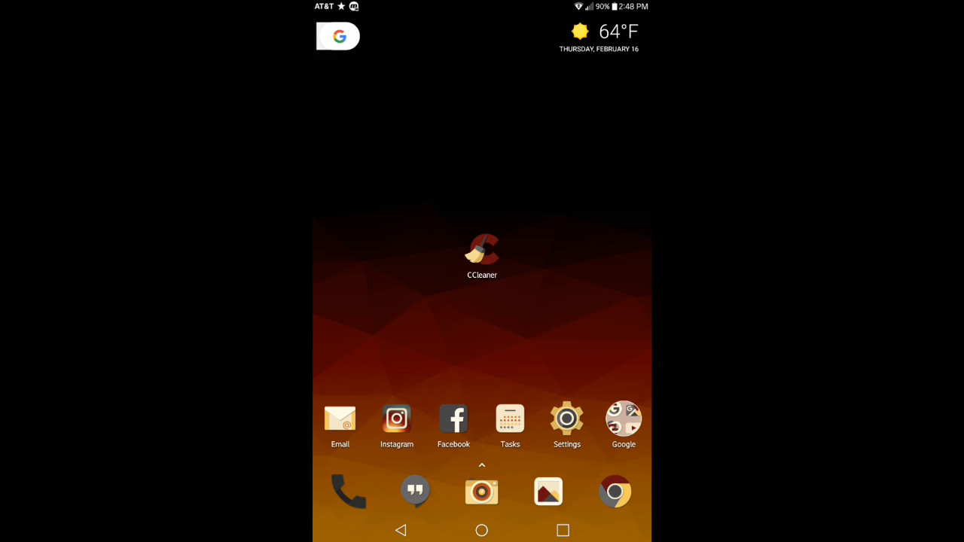
Step: Bring up CCleaner's Play Store listing with its full description and What's New notes
click(482, 250)
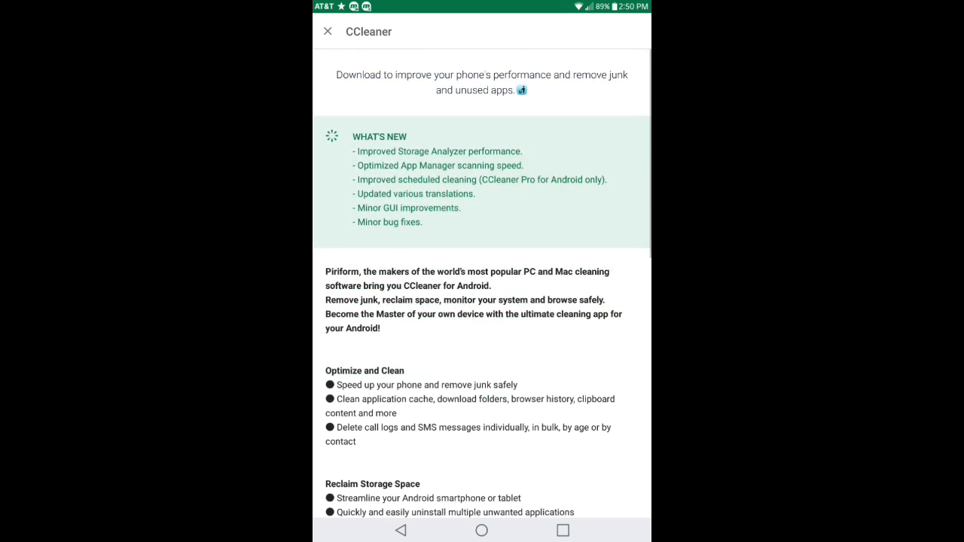
Step: Launch the installed CCleaner app from its listing, landing on the storage and RAM overview
scroll(down, 3)
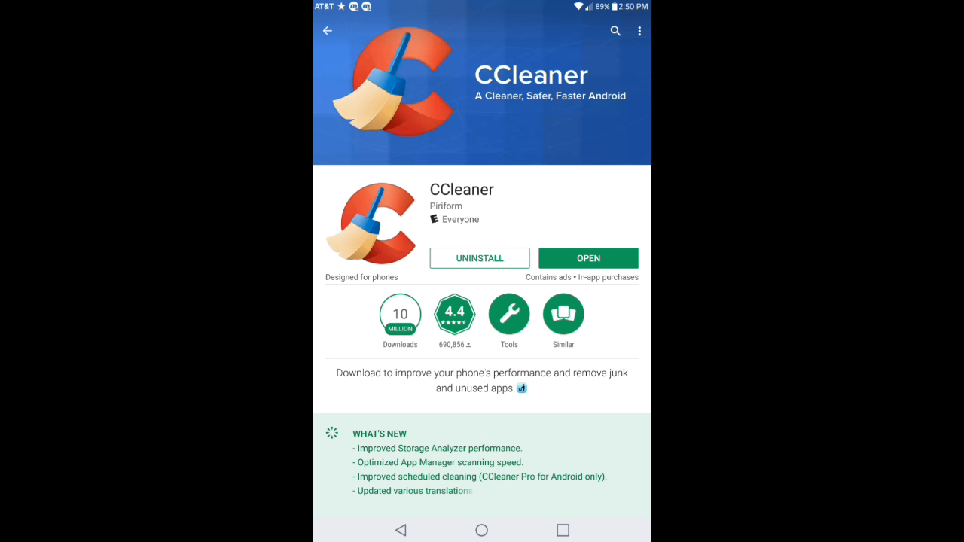
click(588, 257)
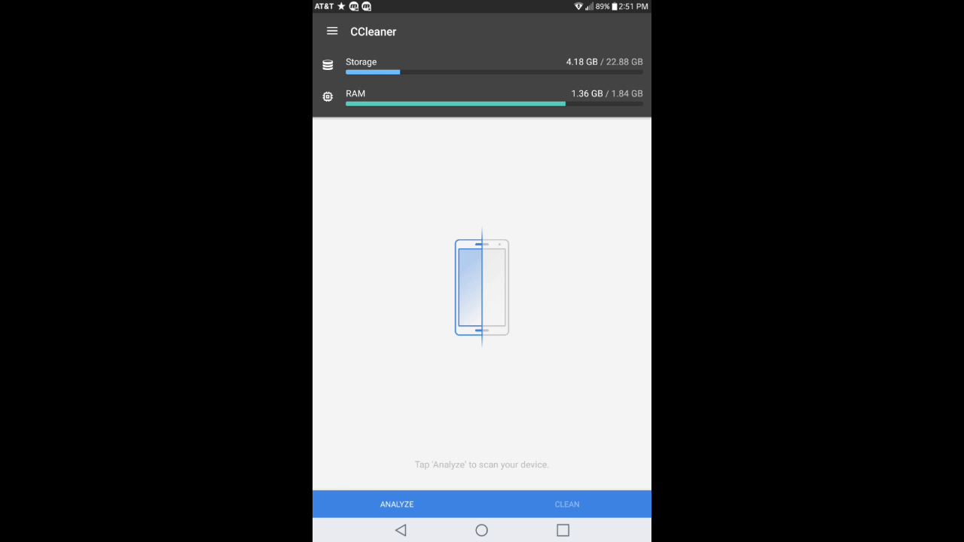
Step: Go to the App Manager listing 19 installed apps totalling 1.47 GB
click(331, 31)
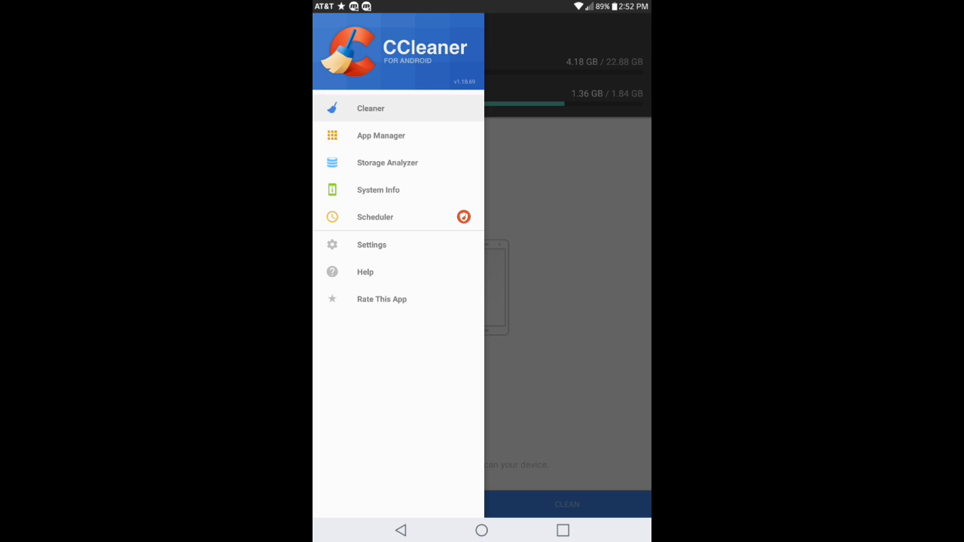
click(379, 136)
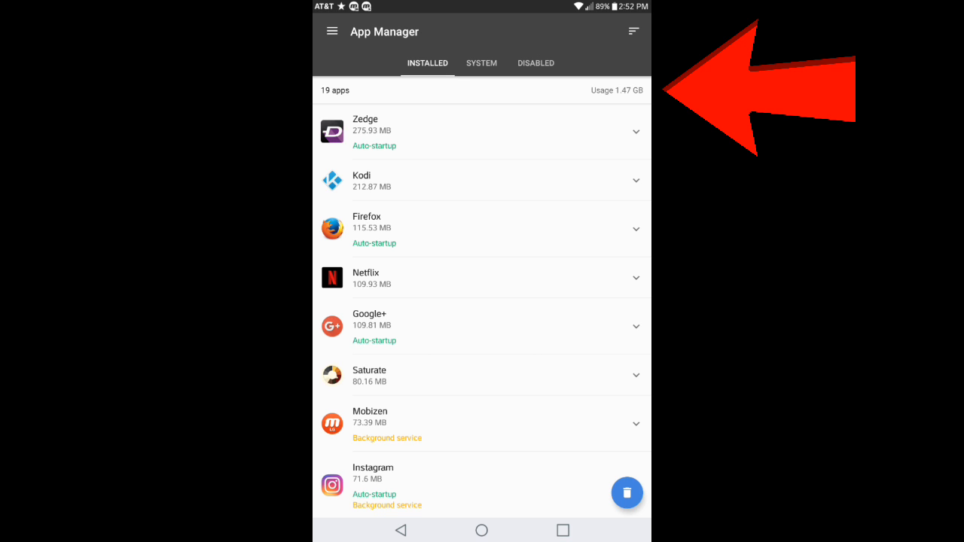
Step: Review the 190 system apps and 6 disabled apps, then return to the navigation menu
click(482, 63)
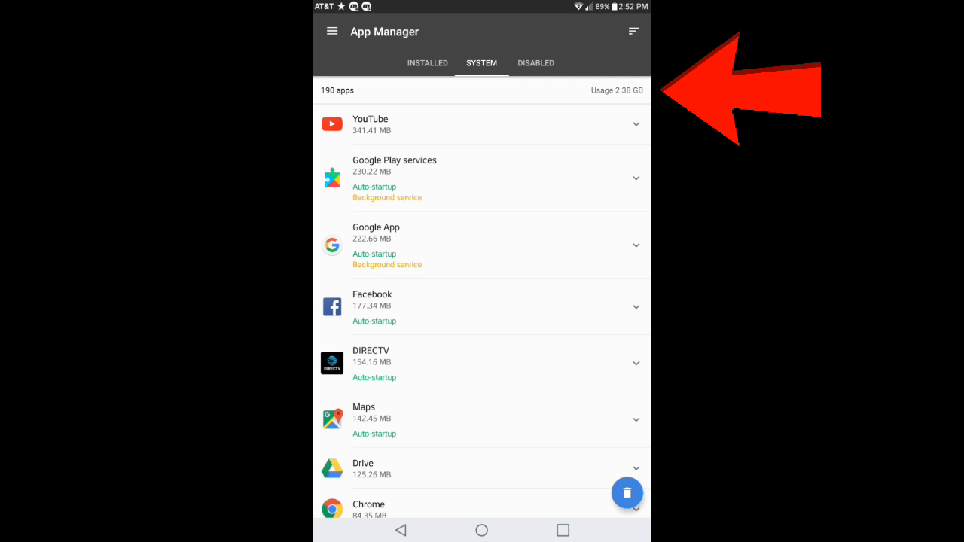
click(536, 63)
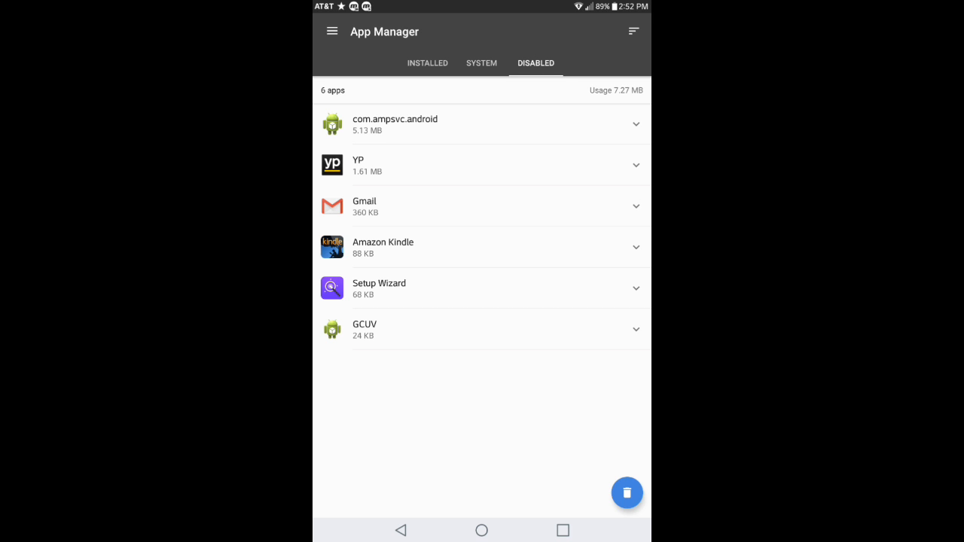
click(632, 30)
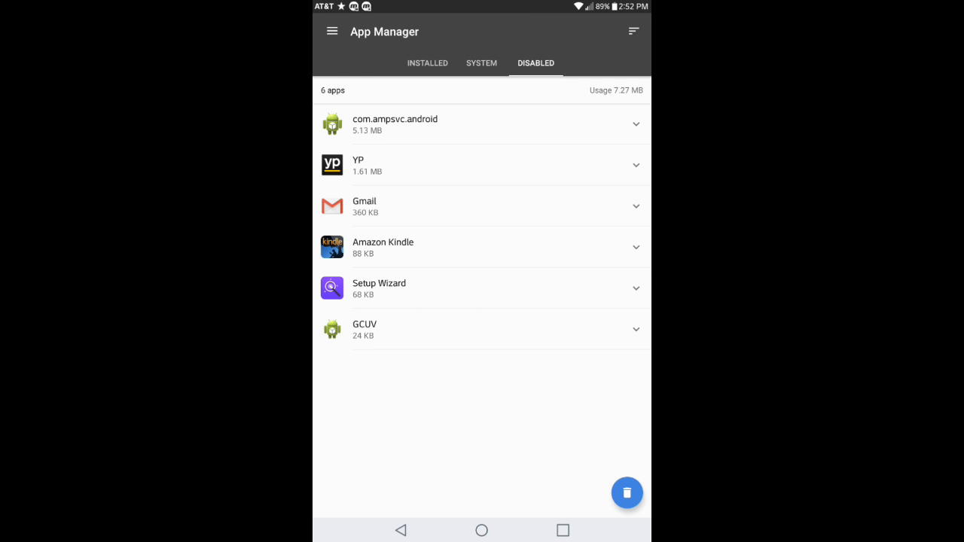
click(332, 31)
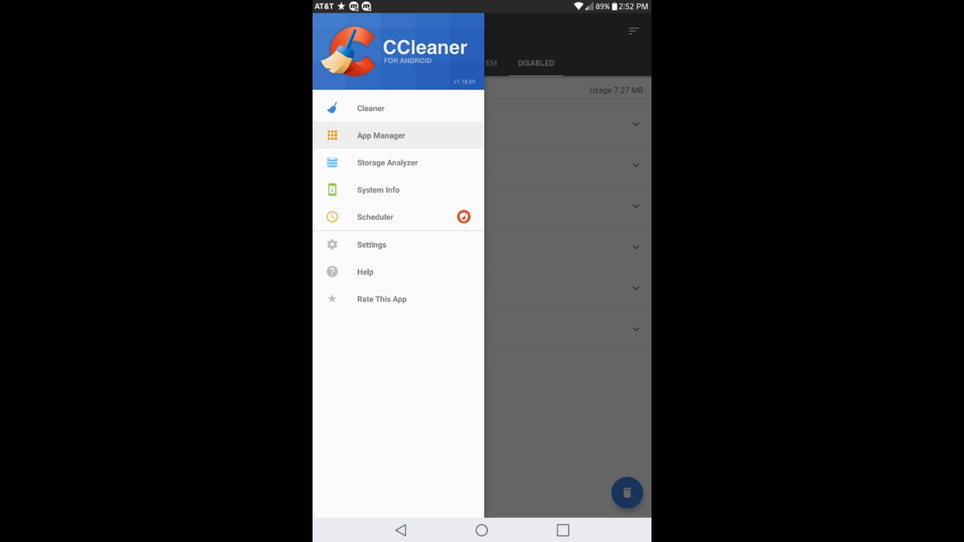
Step: Run the Storage Analyzer showing 3.97 GB used, then head to System Info
click(387, 163)
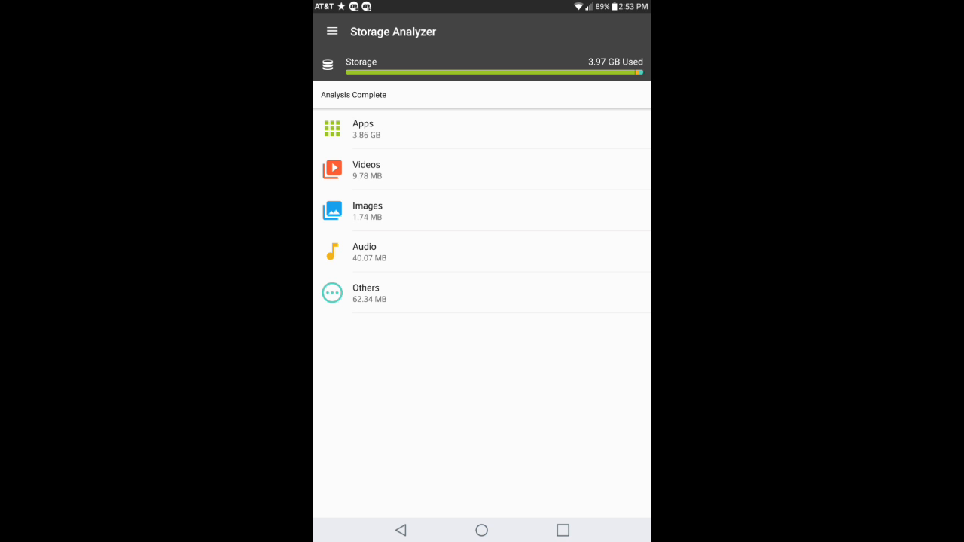
click(332, 31)
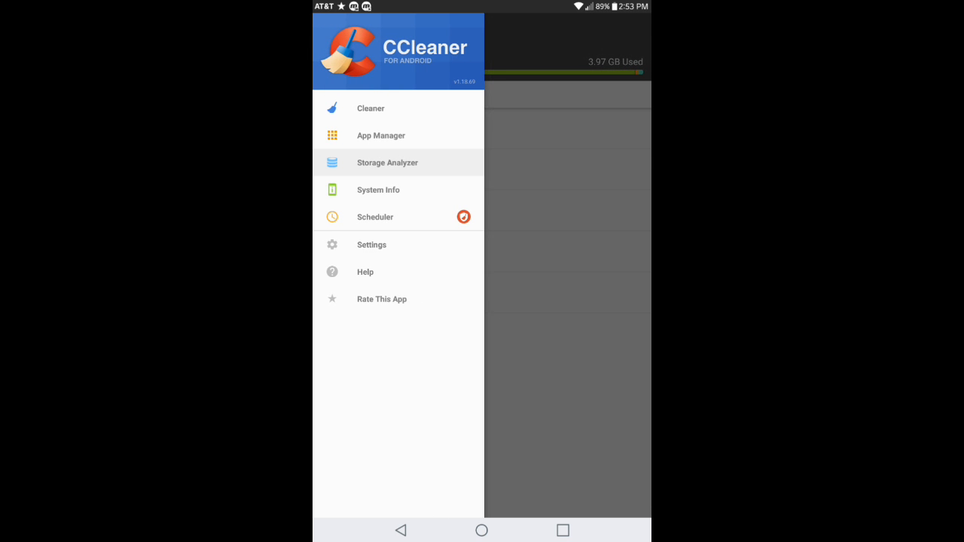
click(387, 162)
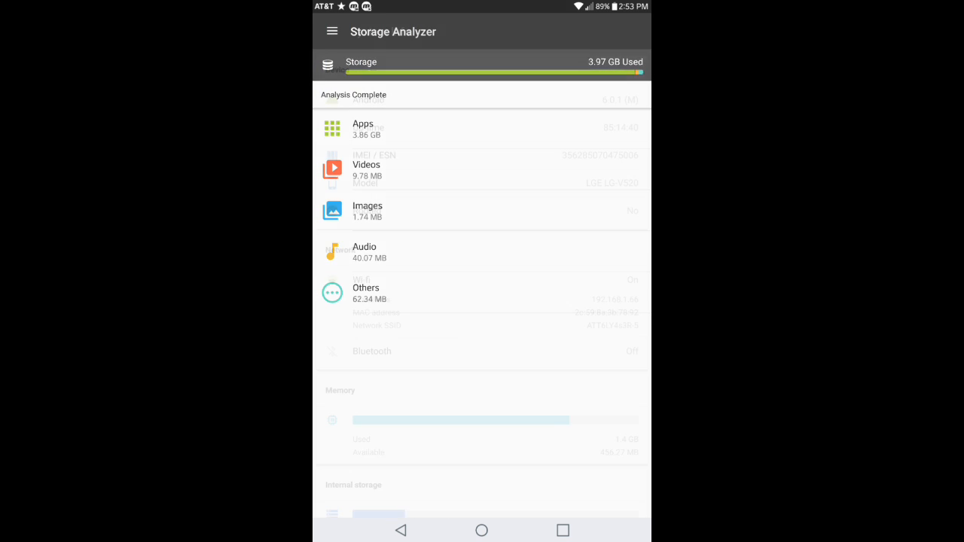
Step: Scroll through System Info covering Android 6.0.1, network, memory, storage and battery details
click(331, 32)
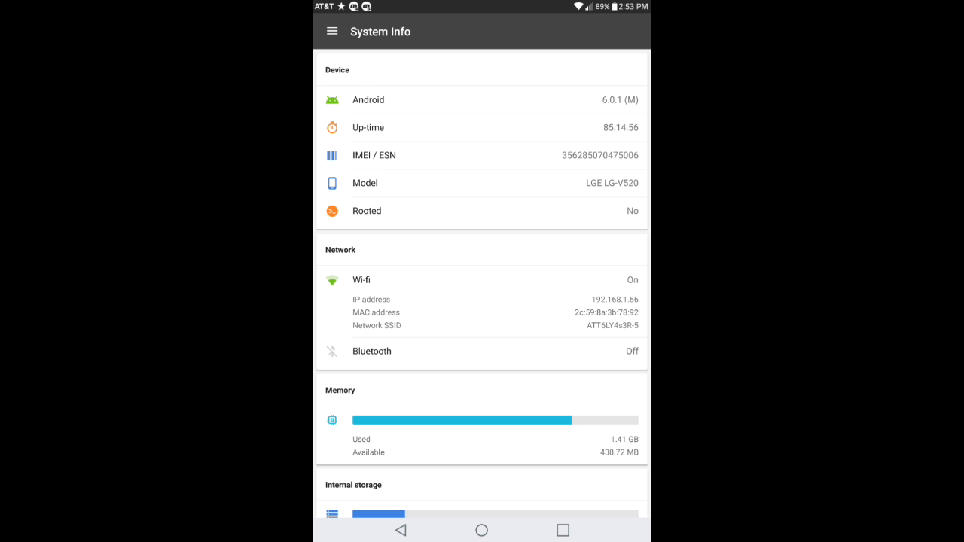
scroll(down, 3)
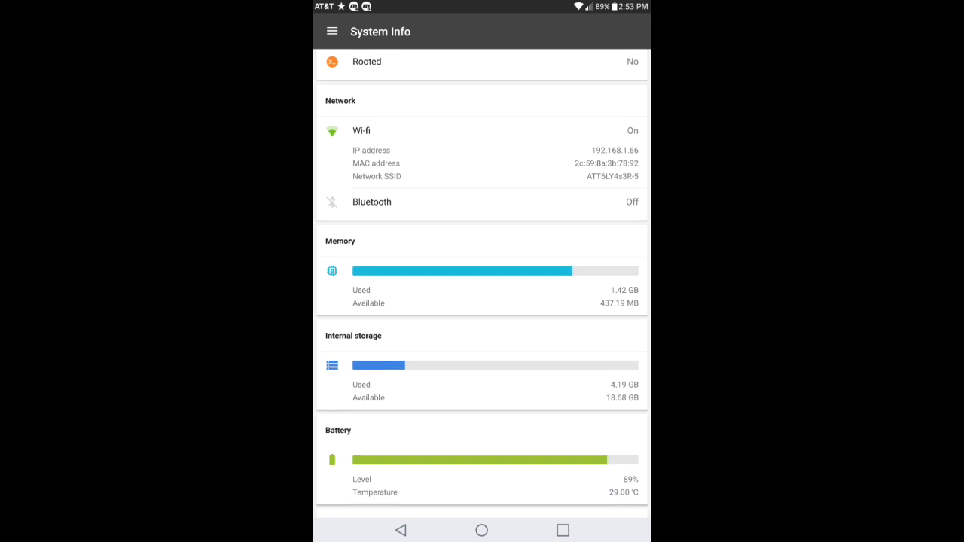
scroll(down, 3)
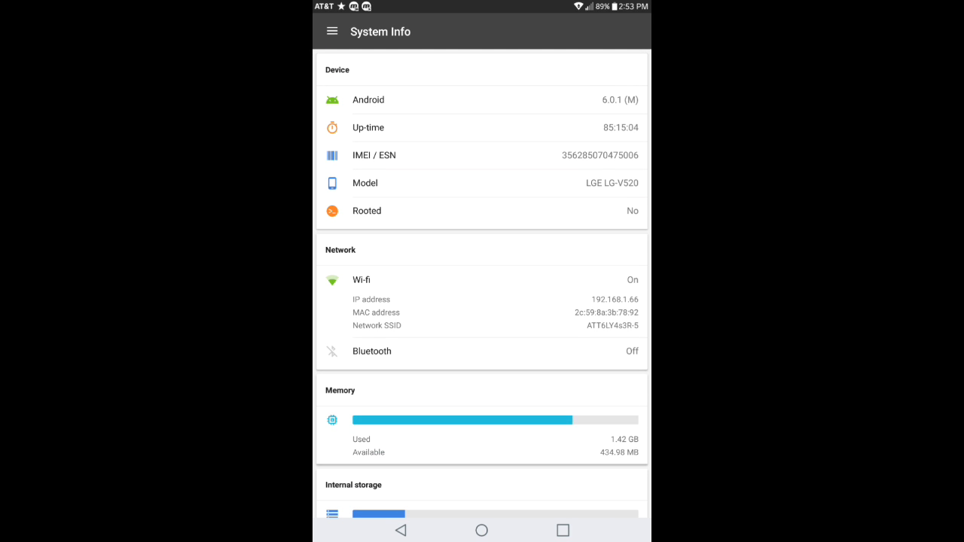
scroll(down, 3)
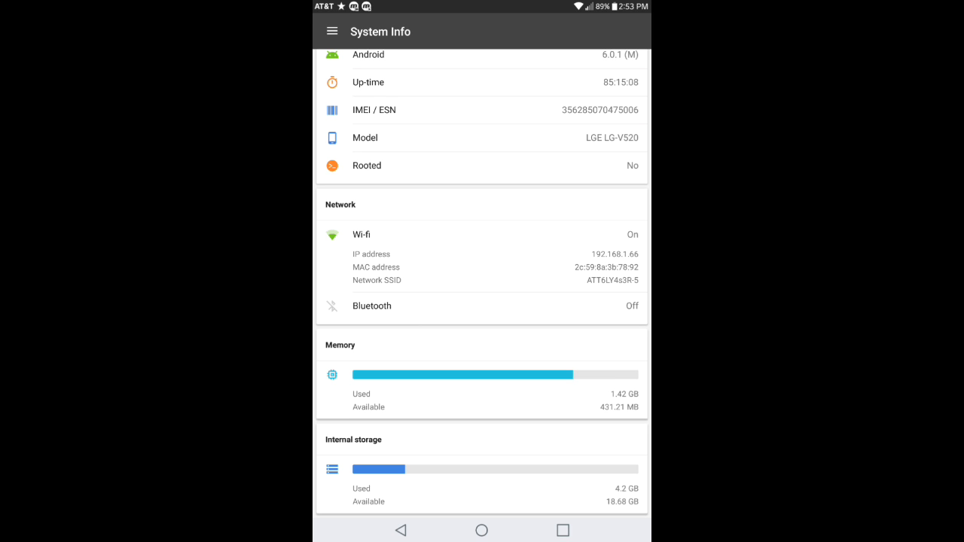
scroll(down, 3)
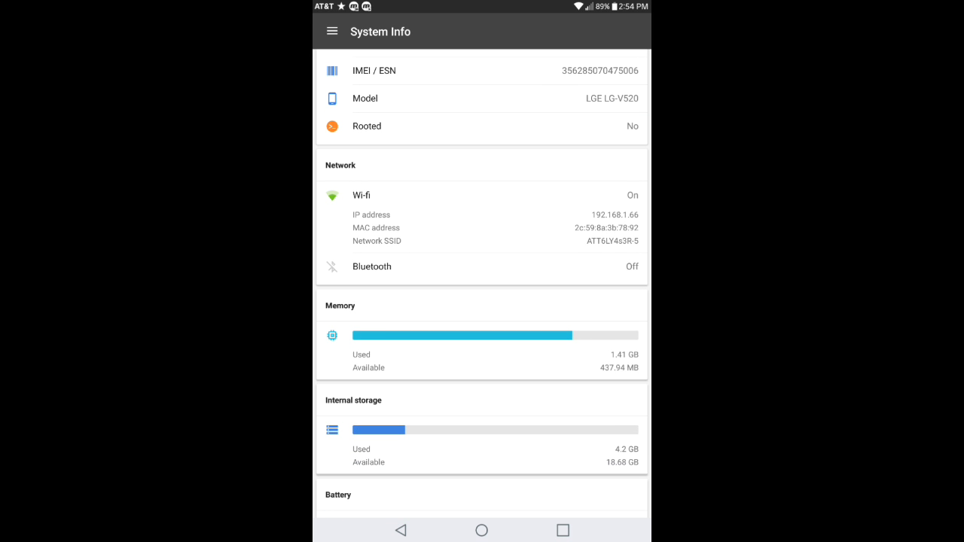
scroll(down, 3)
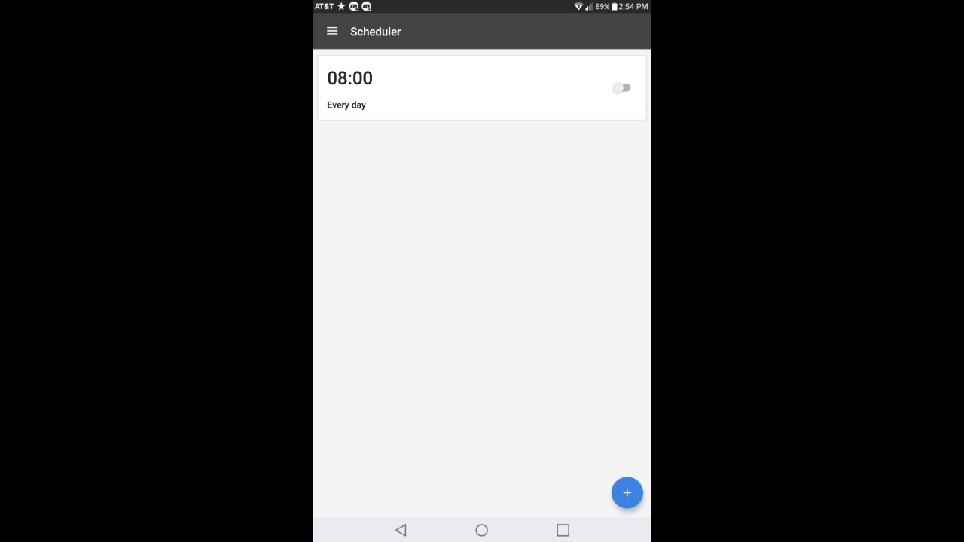
Step: Switch on the daily 08:00 scheduled clean with a finish notification and save it
click(623, 88)
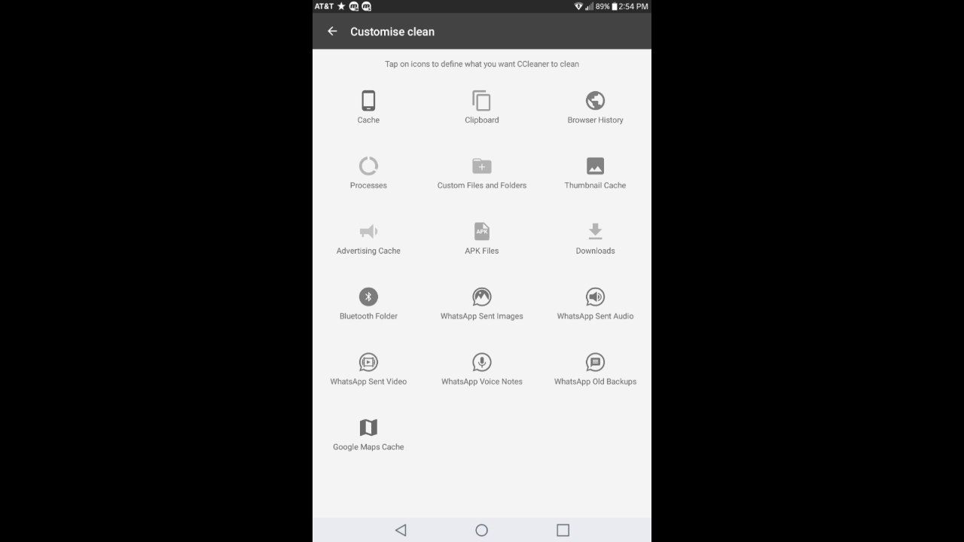
click(331, 31)
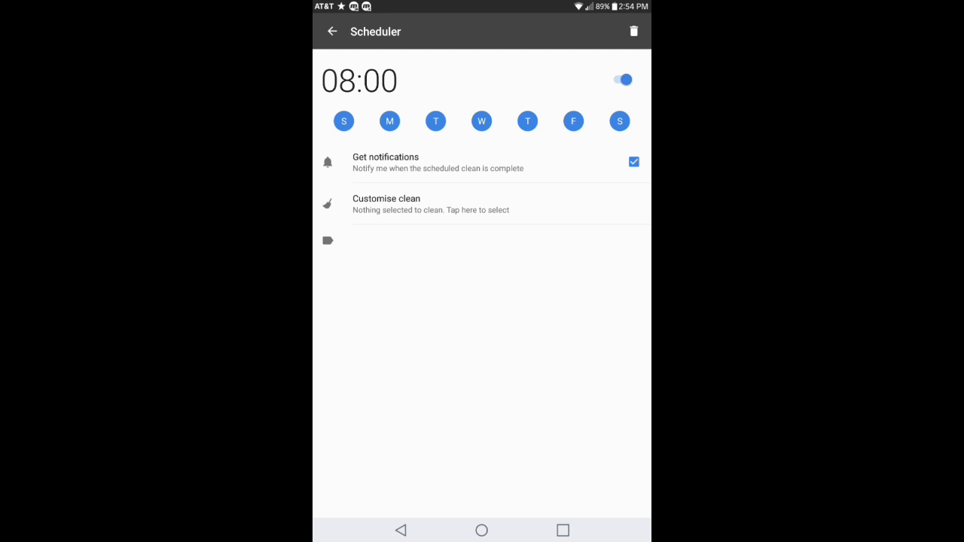
click(482, 241)
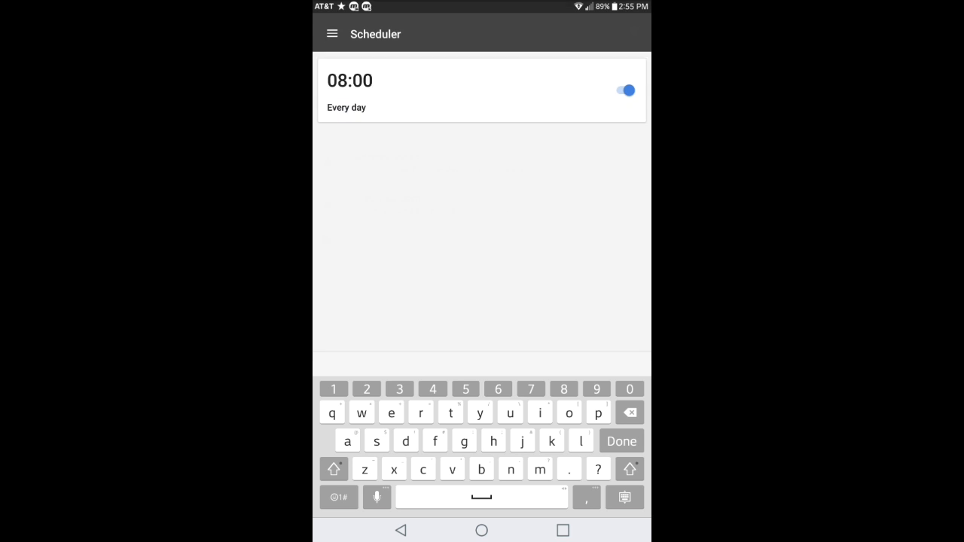
click(331, 33)
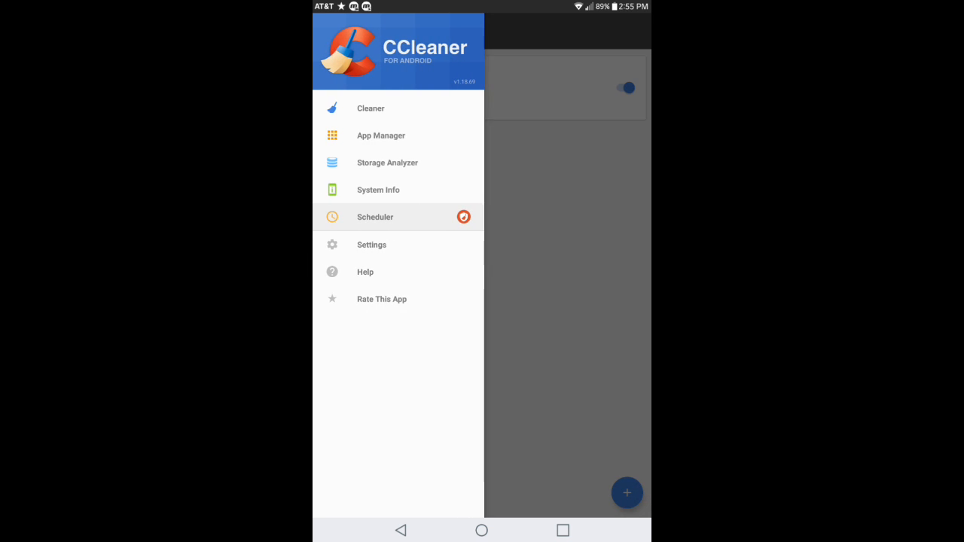
Step: Look over the Settings page with analysis, notification and about options, then return to the Cleaner screen
click(370, 244)
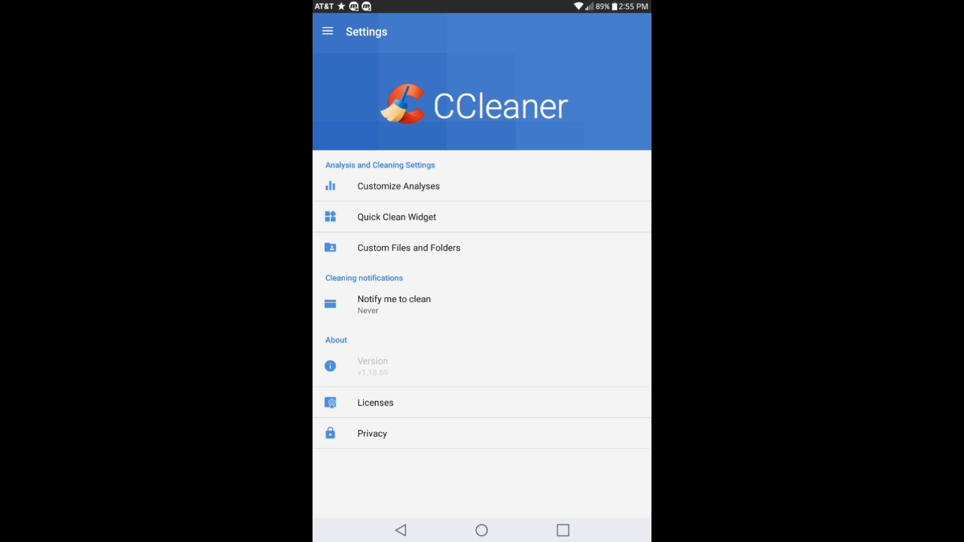
click(327, 32)
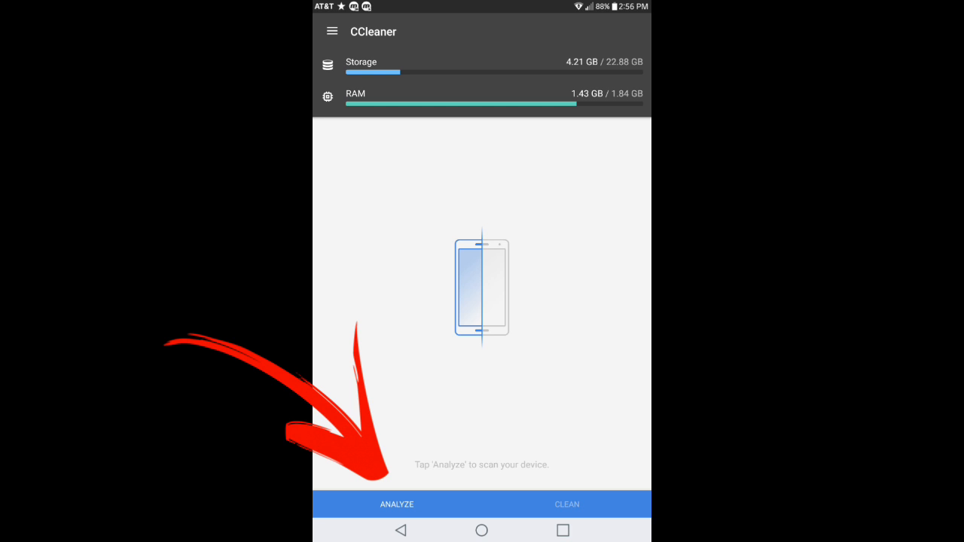
Step: Analyze the device for junk and review results reporting 928.92 MB can be saved
click(396, 503)
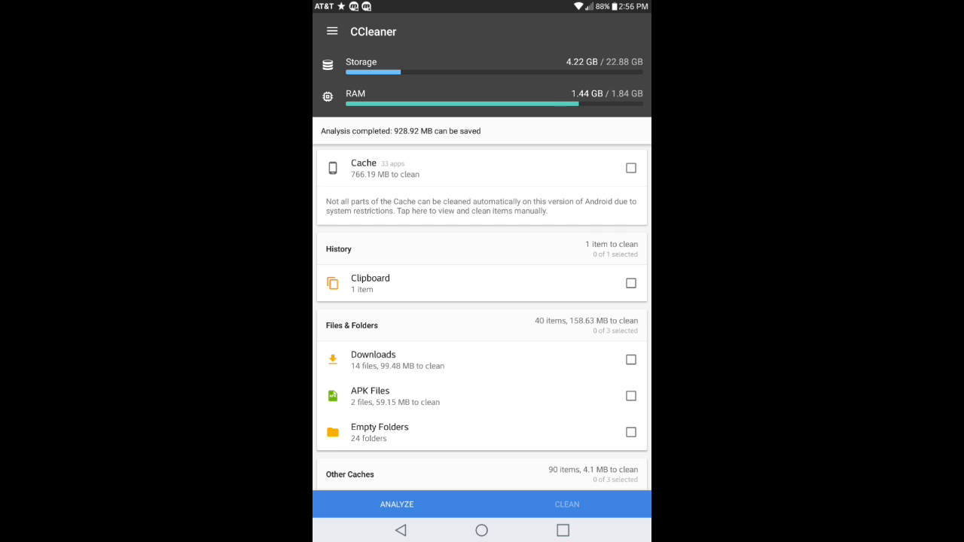
scroll(down, 3)
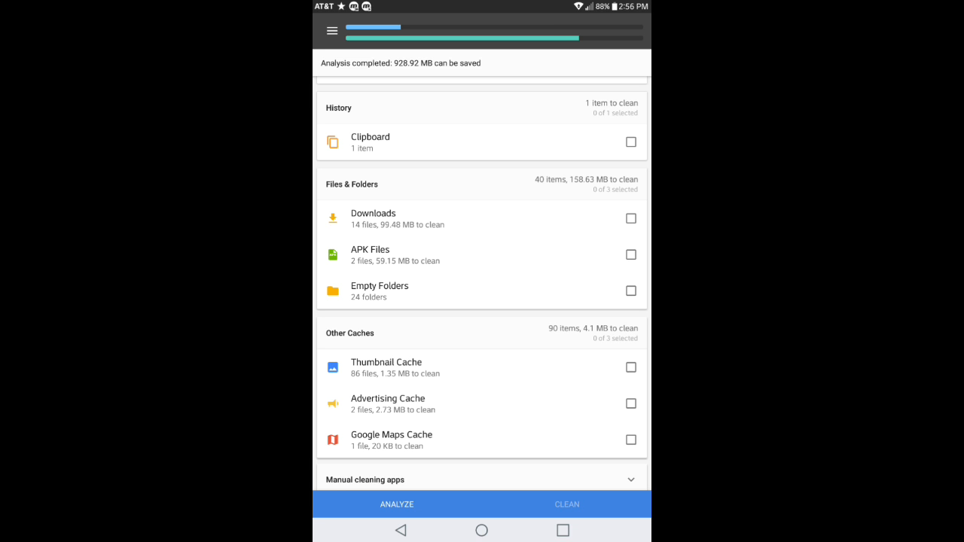
scroll(up, 3)
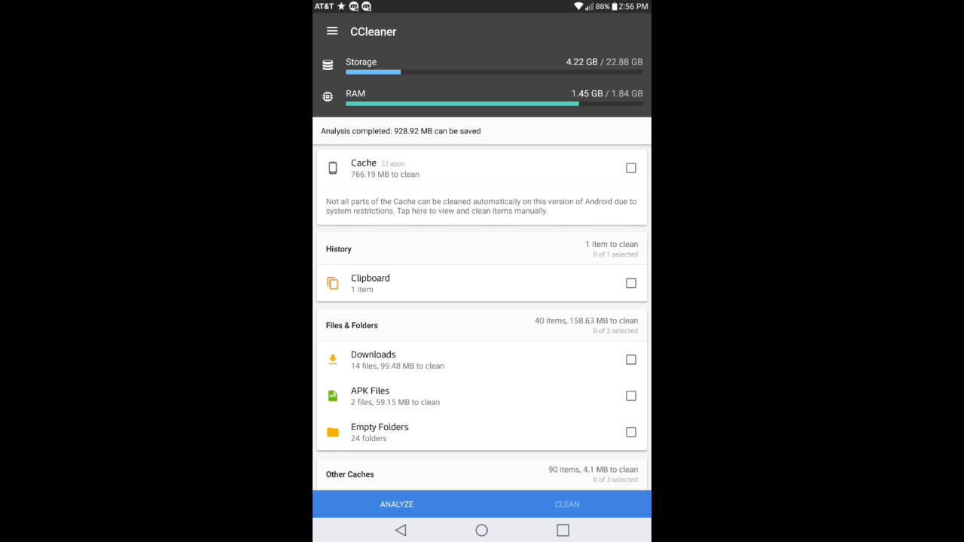
Step: Select Cache, Clipboard, Downloads and Empty Folders for cleaning, declining APK Files in the Caution dialog
click(631, 167)
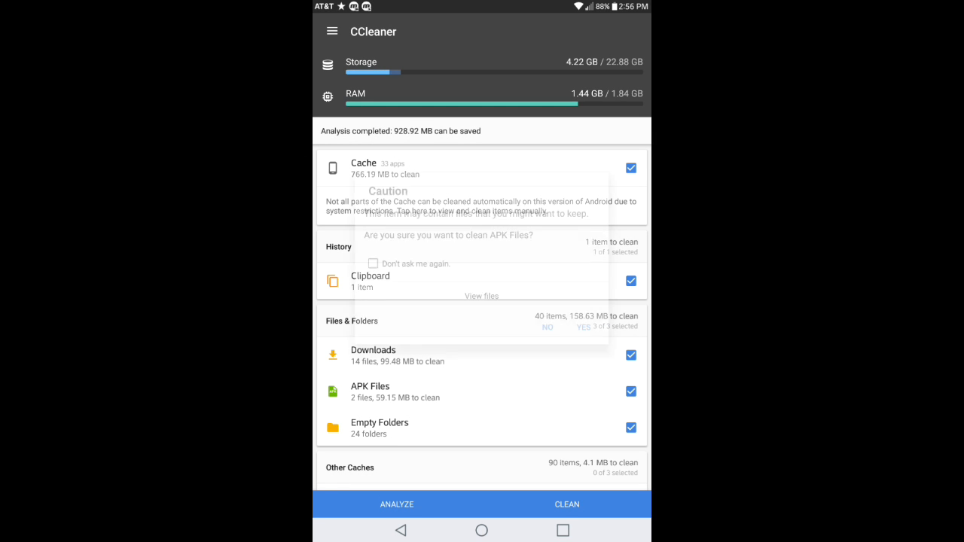
click(548, 327)
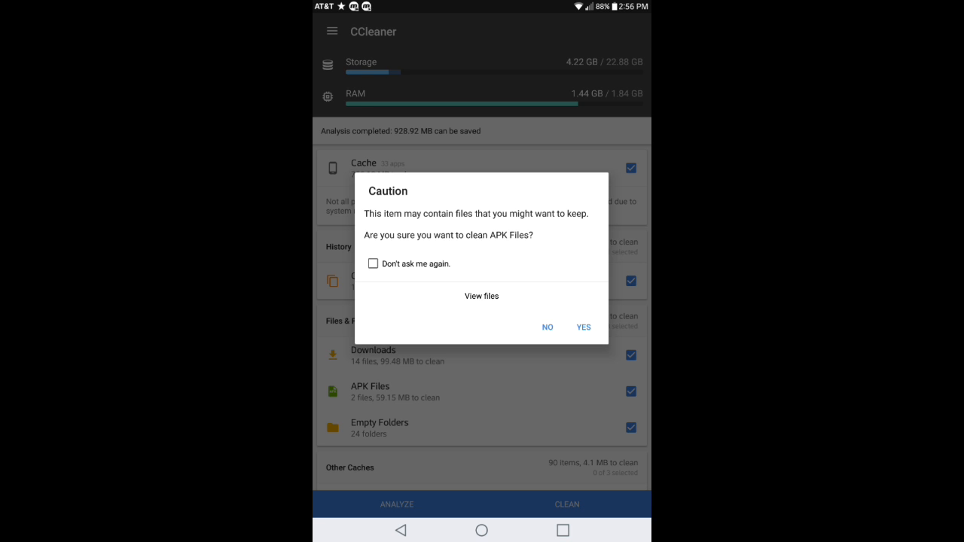
click(548, 327)
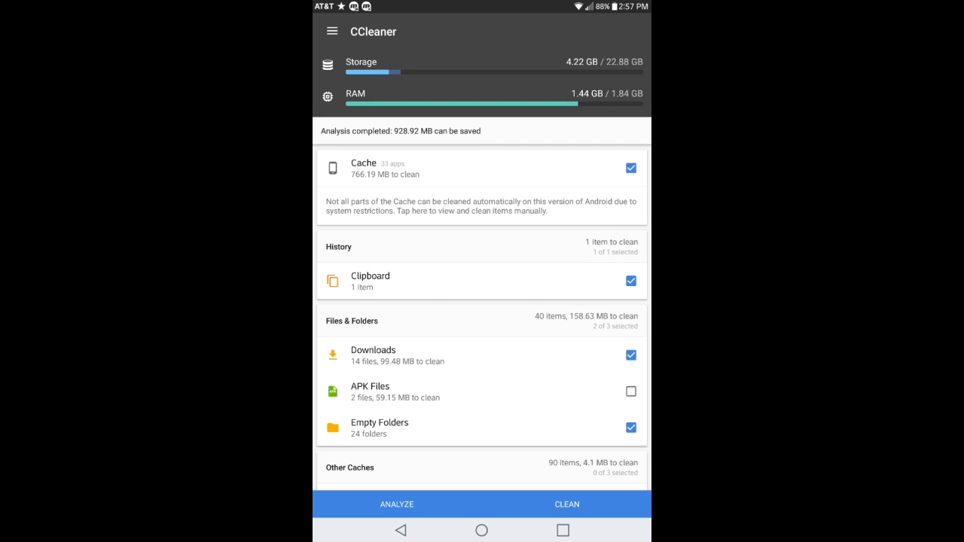
Step: Add Thumbnail Cache, Advertising Cache and Google Maps Cache to the cleaning selection
scroll(down, 3)
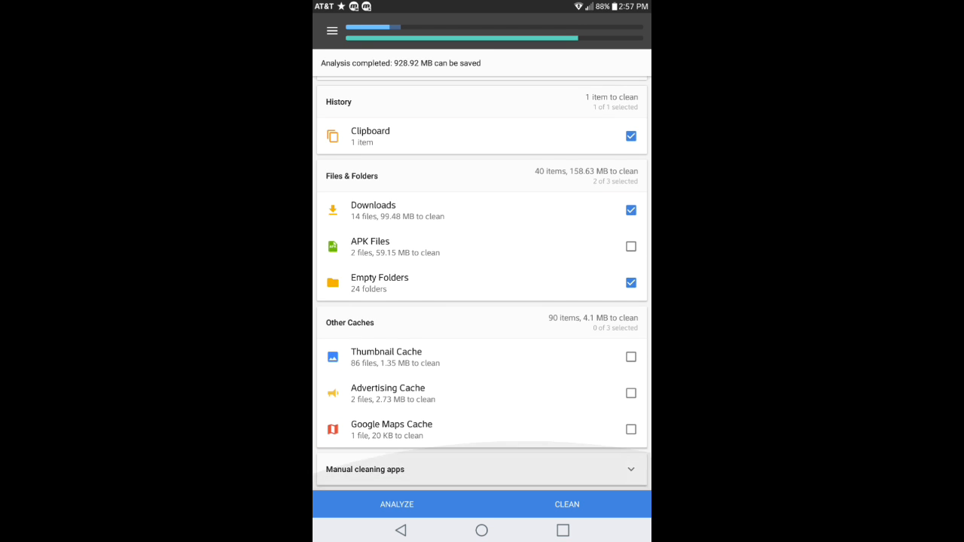
click(631, 319)
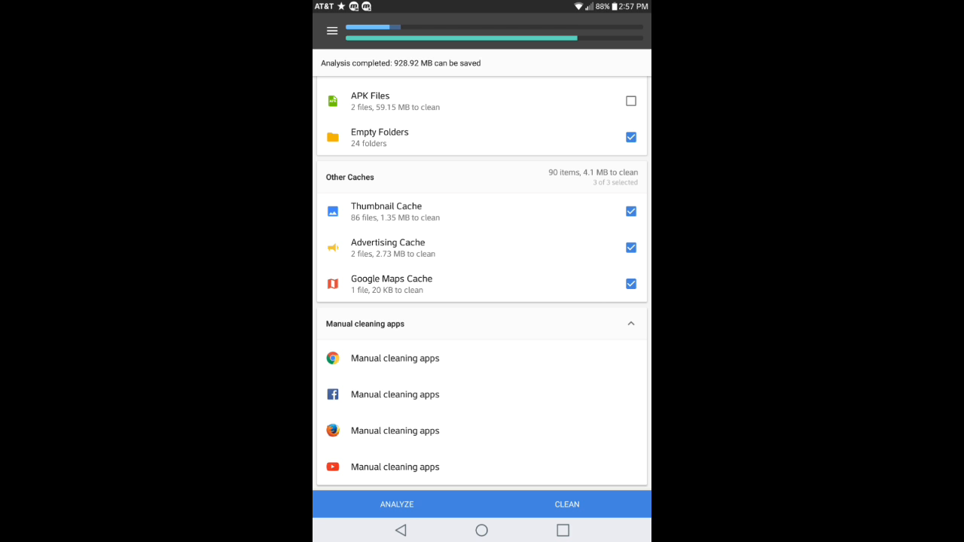
scroll(up, 3)
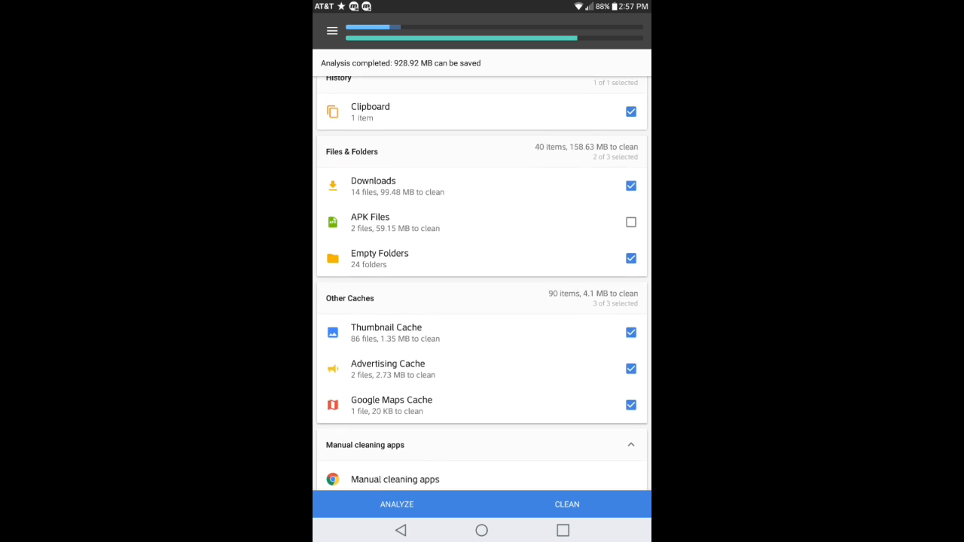
scroll(up, 3)
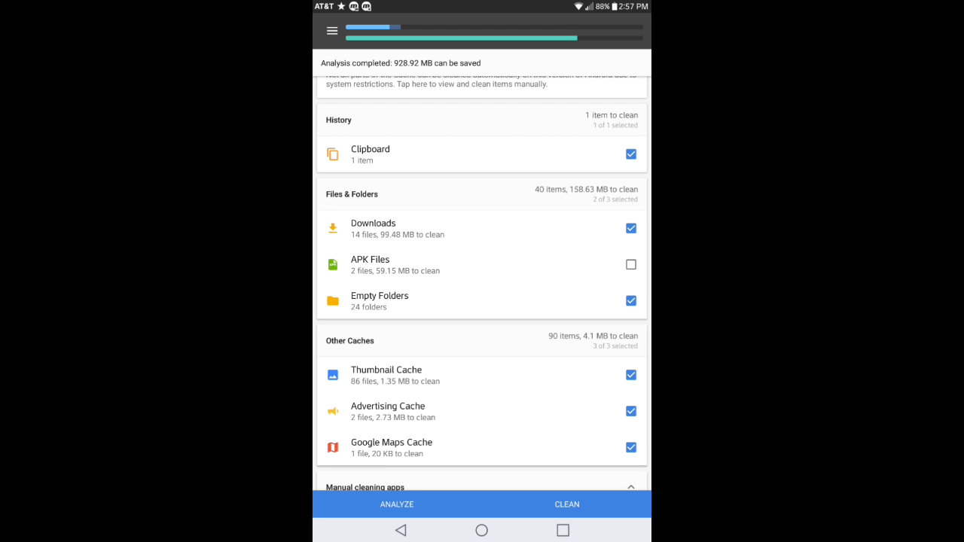
scroll(down, 3)
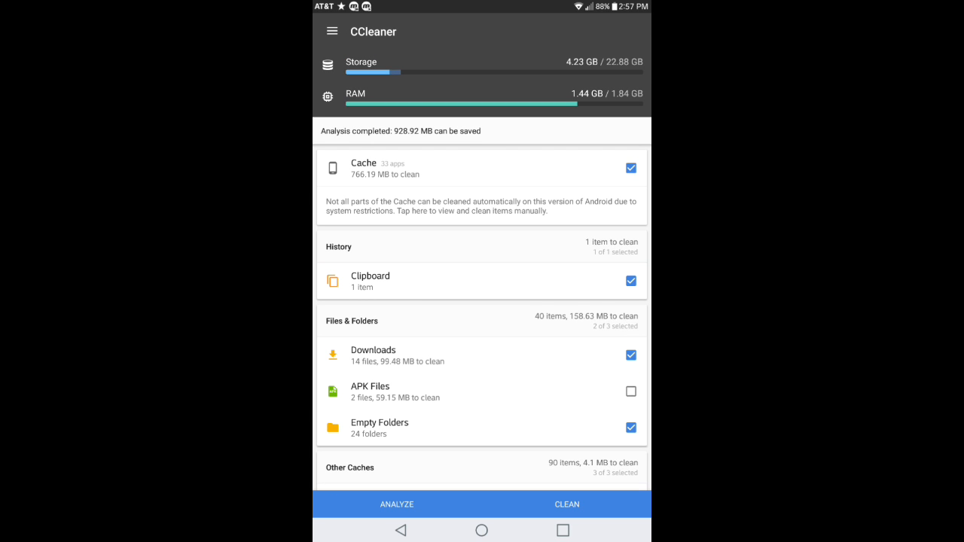
scroll(down, 3)
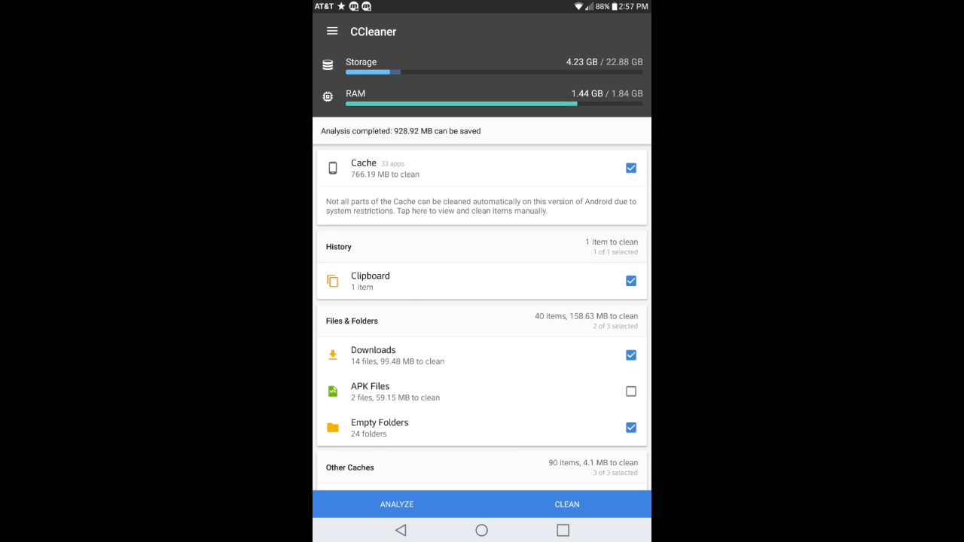
Step: Clean all selected items, completing with 869.77 MB saved
click(567, 503)
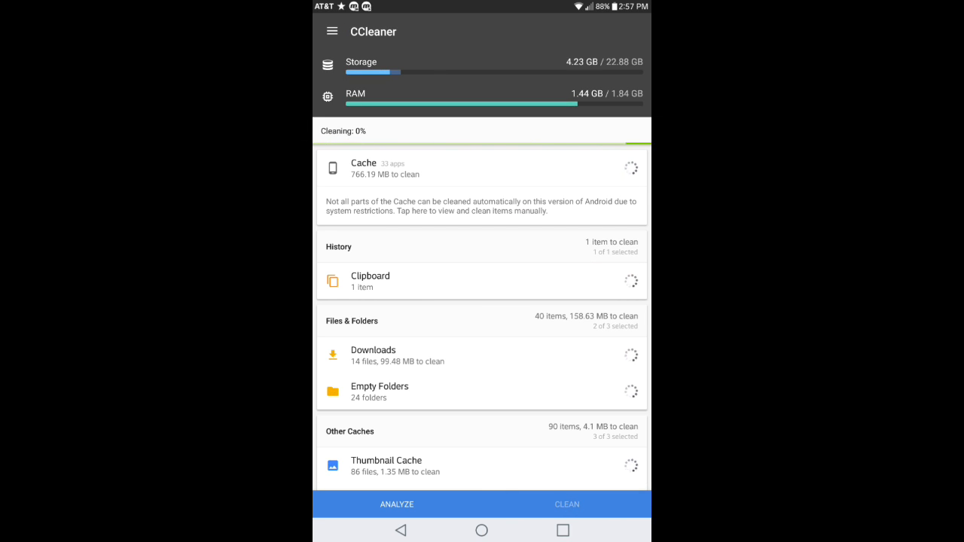
click(566, 503)
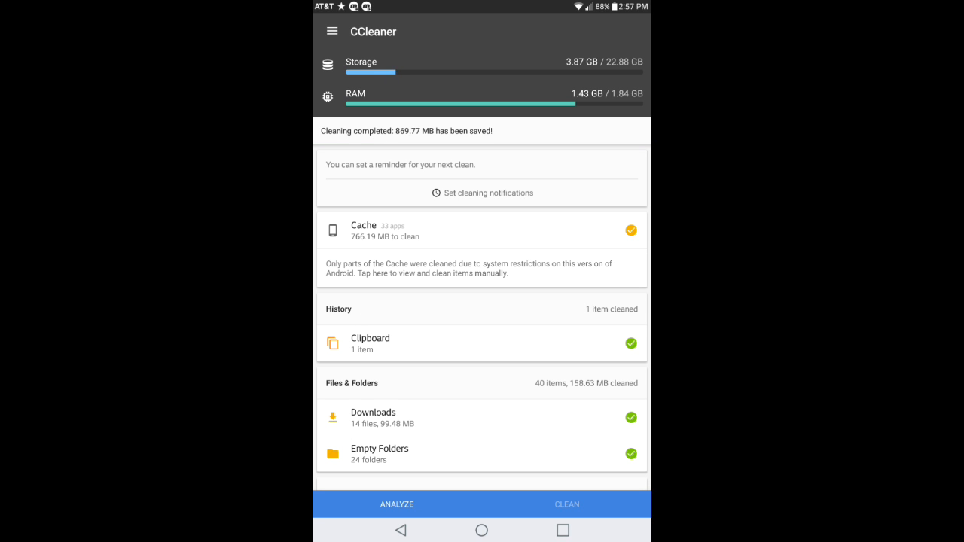